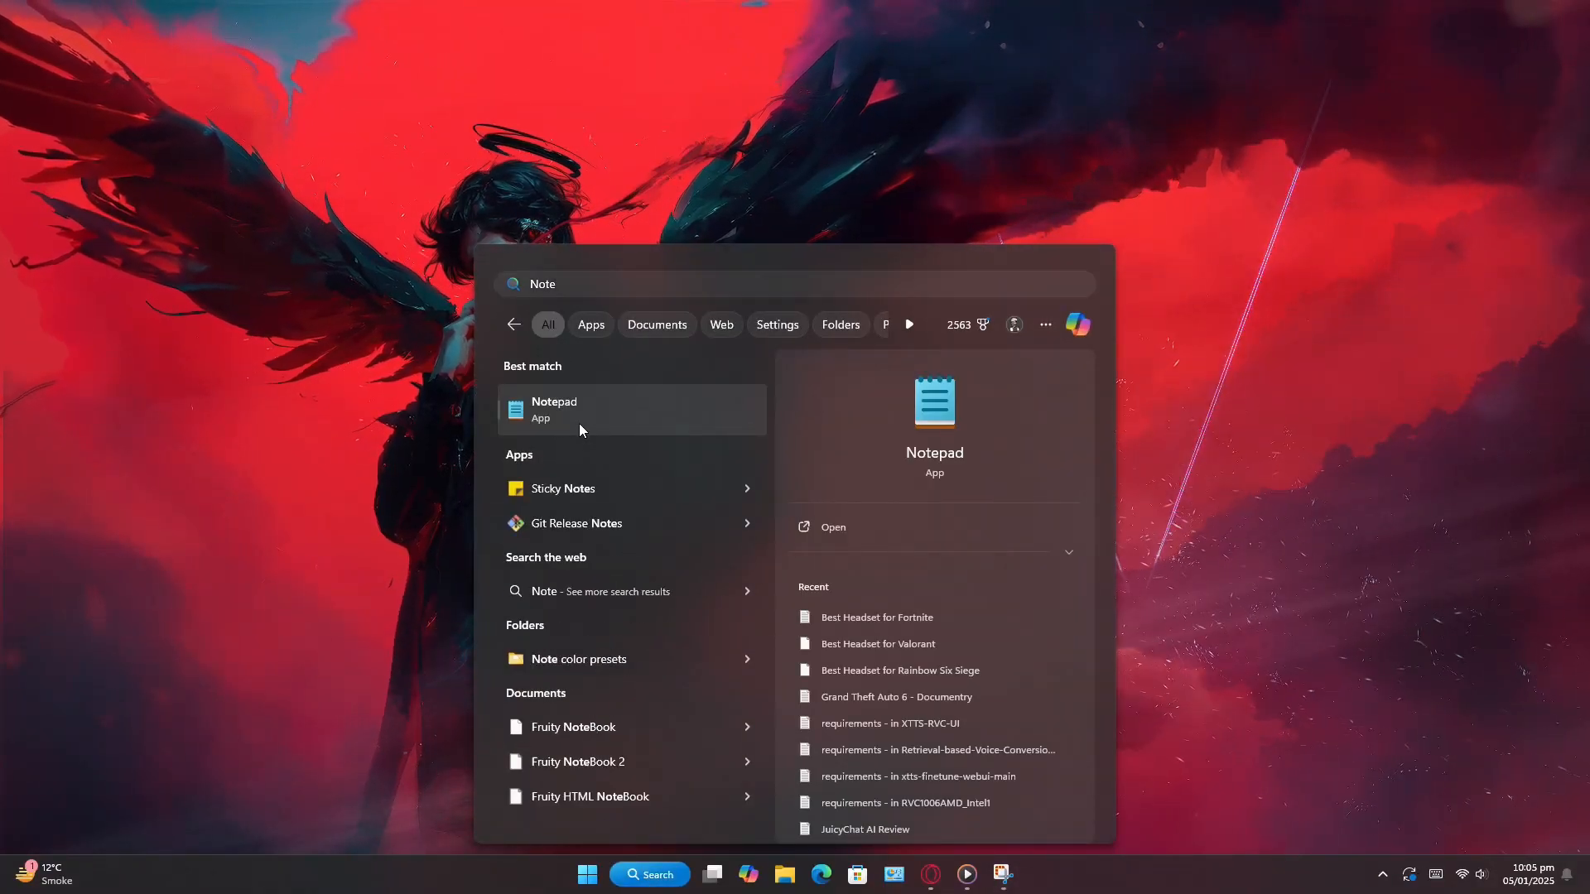
- Launch Notepad from the Start menu search results for 'Note'
click(554, 408)
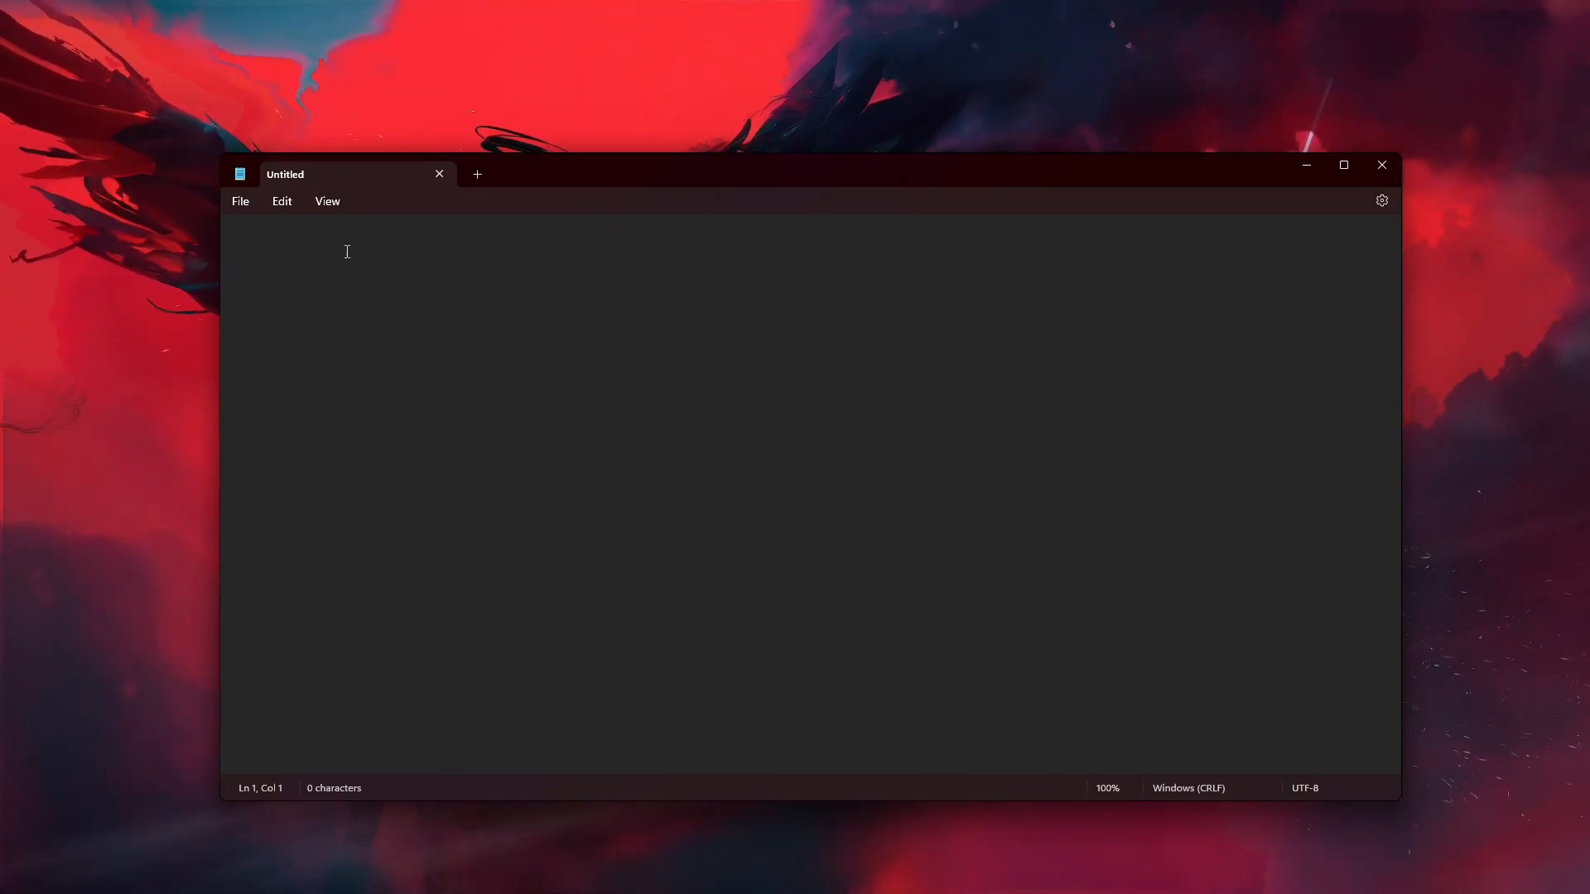
- Type 'mklink /J' into the blank Notepad document
text(mk)
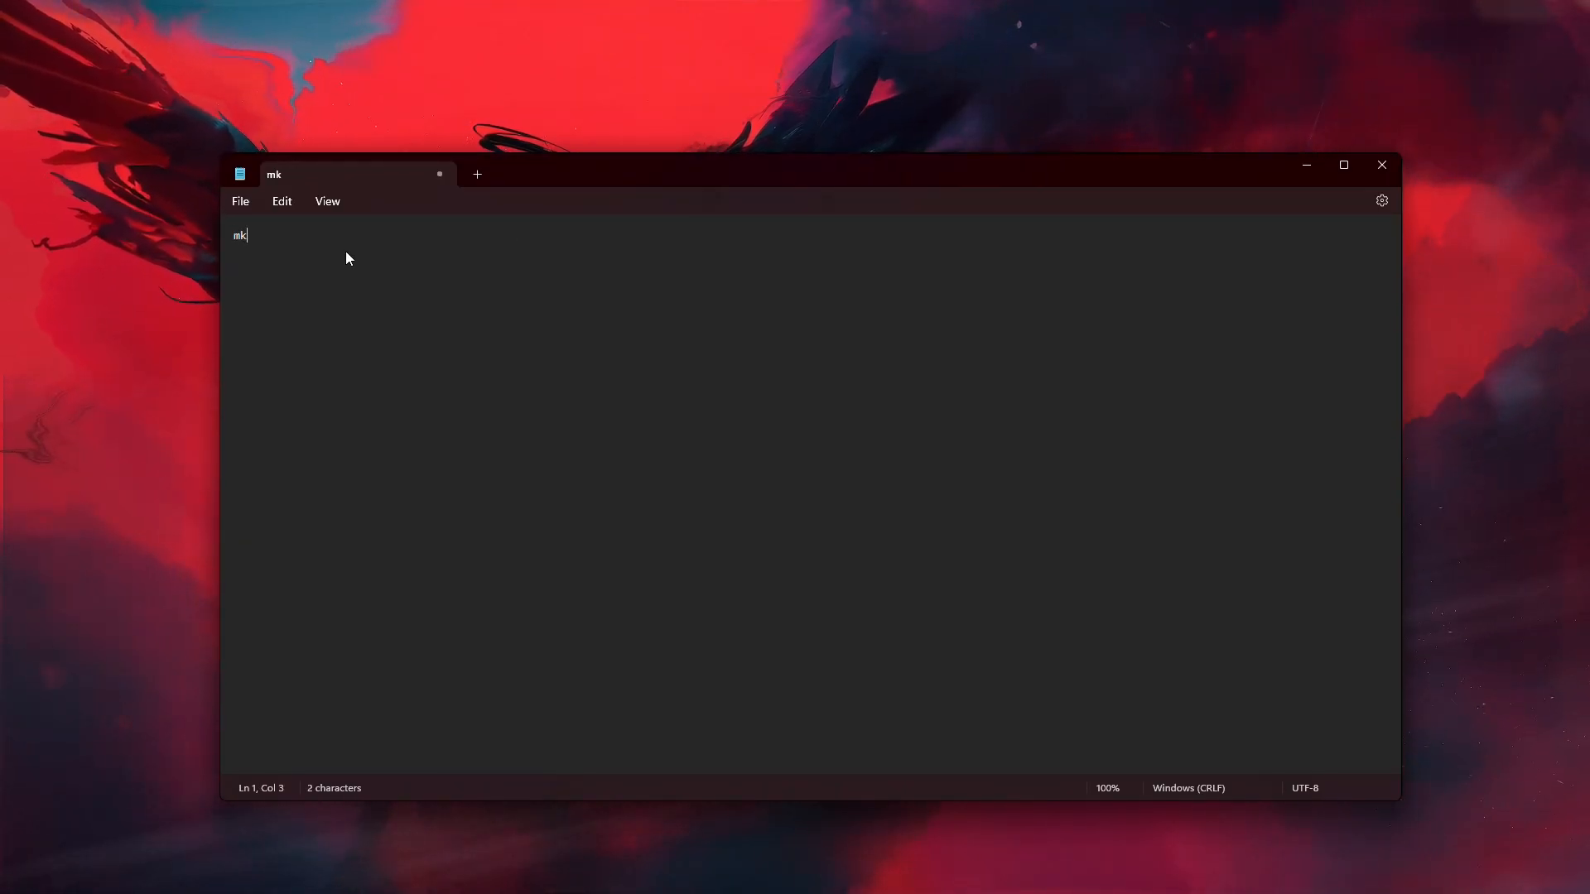
text(link /)
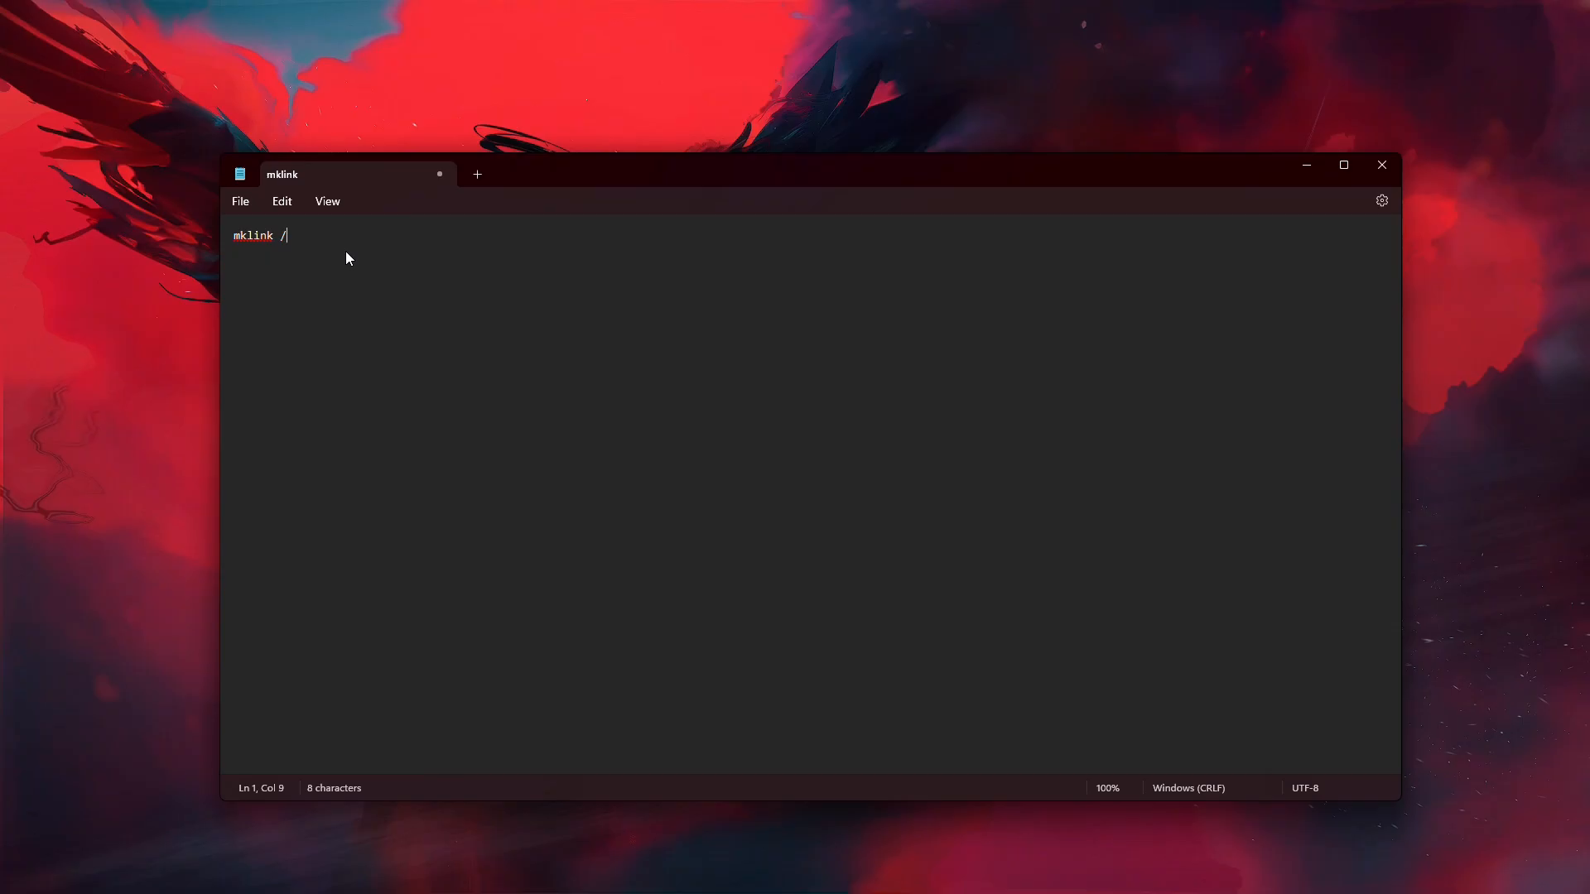
text(J)
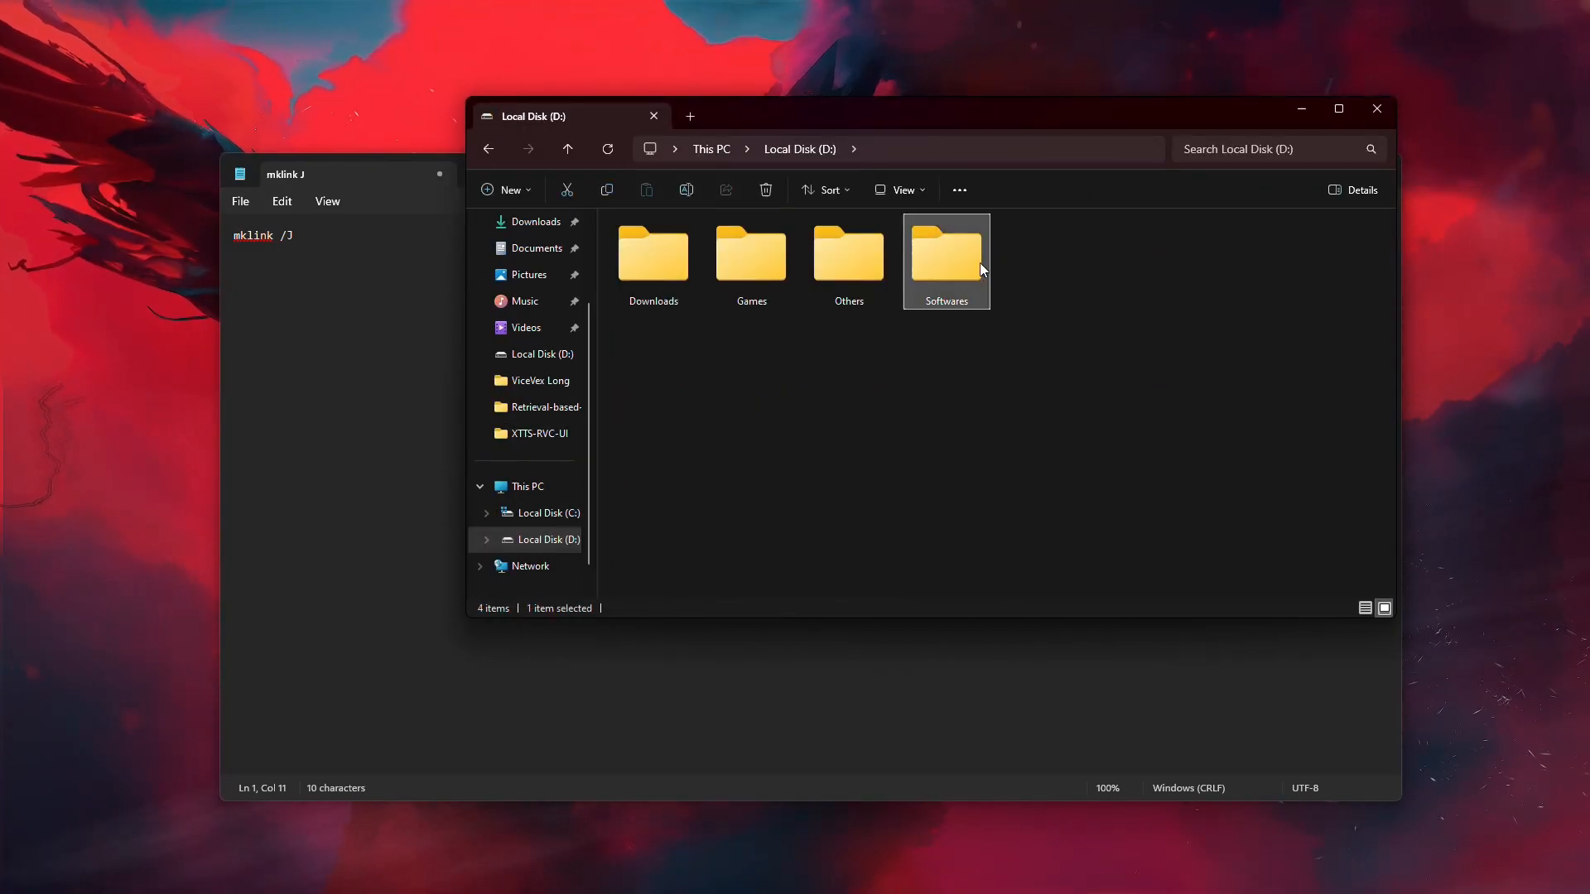
double_click(945, 253)
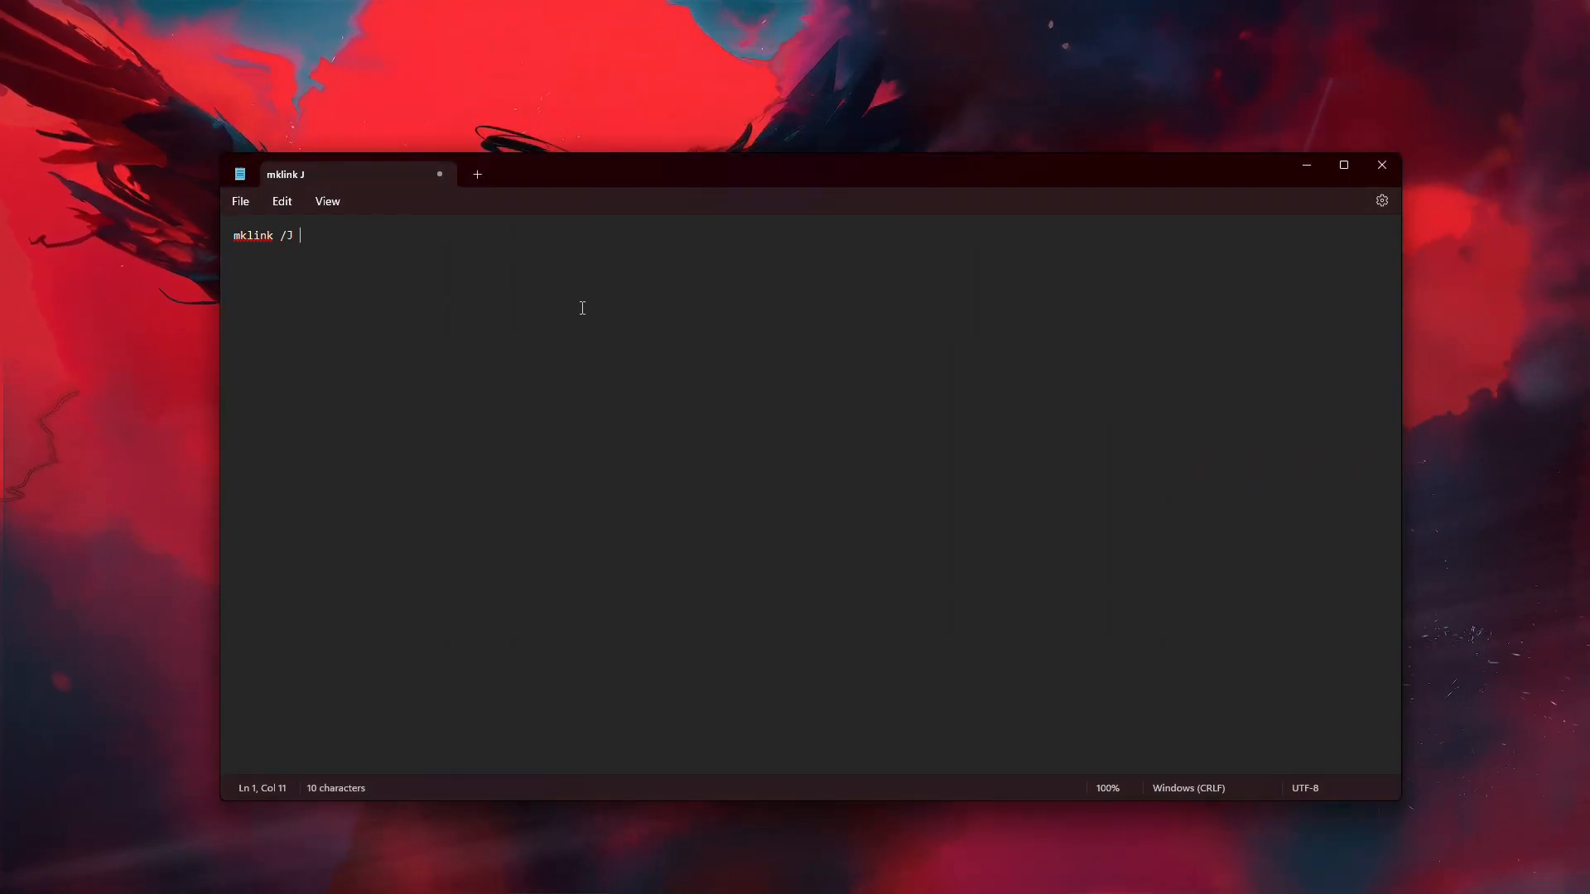
- Append the quoted path "D:\Softwares\Adobe Premiere Pro 2025" after mklink /J
text(")
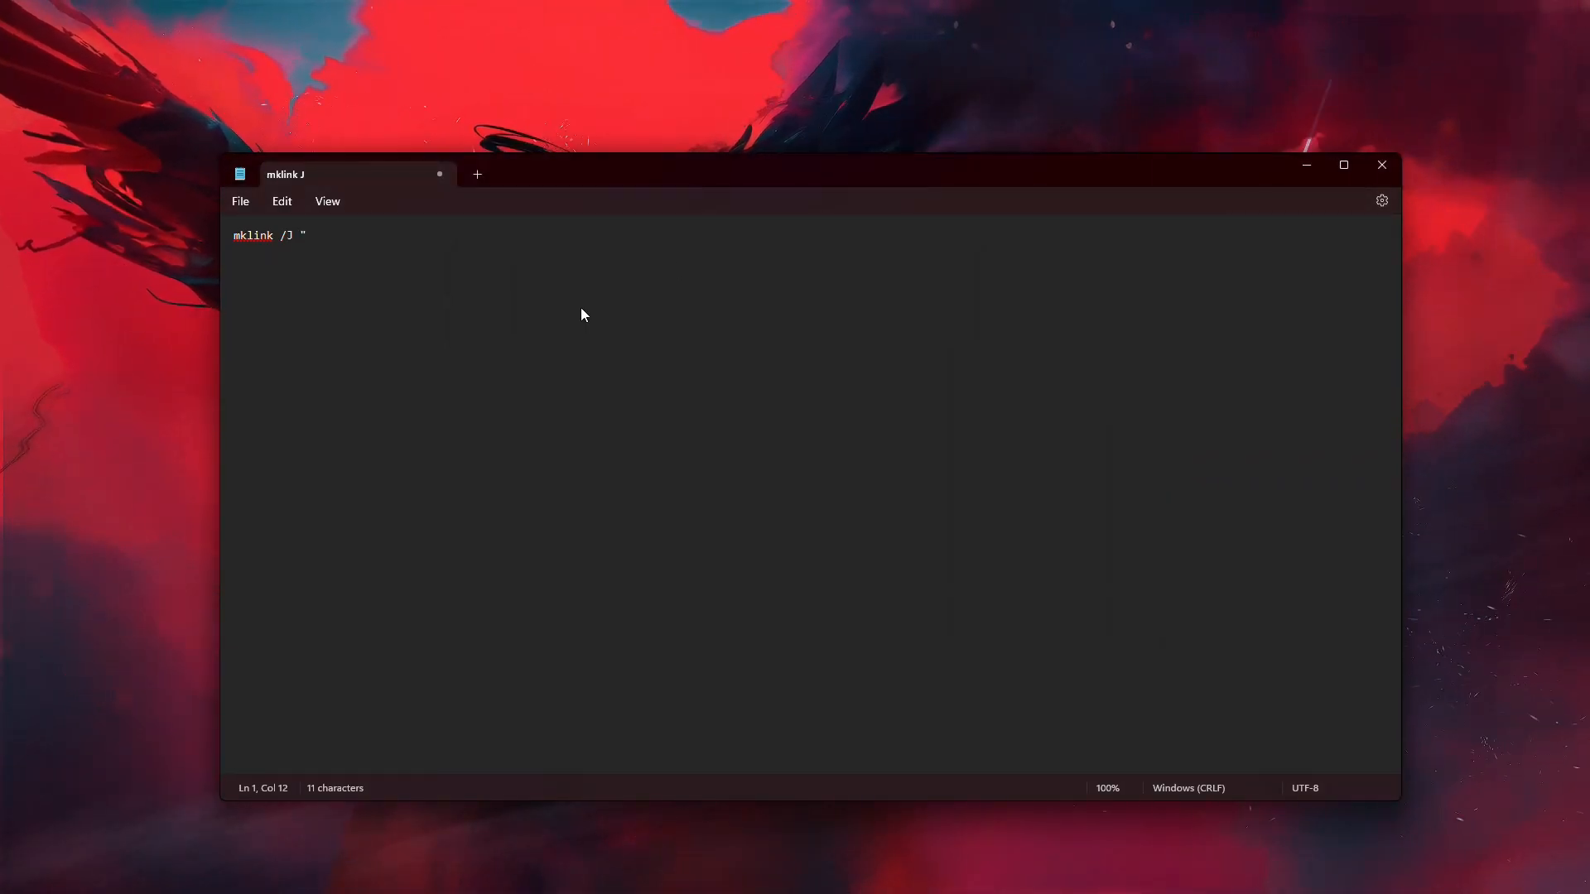
text(D:\Softwares\Adobe Premiere Pro 2025)
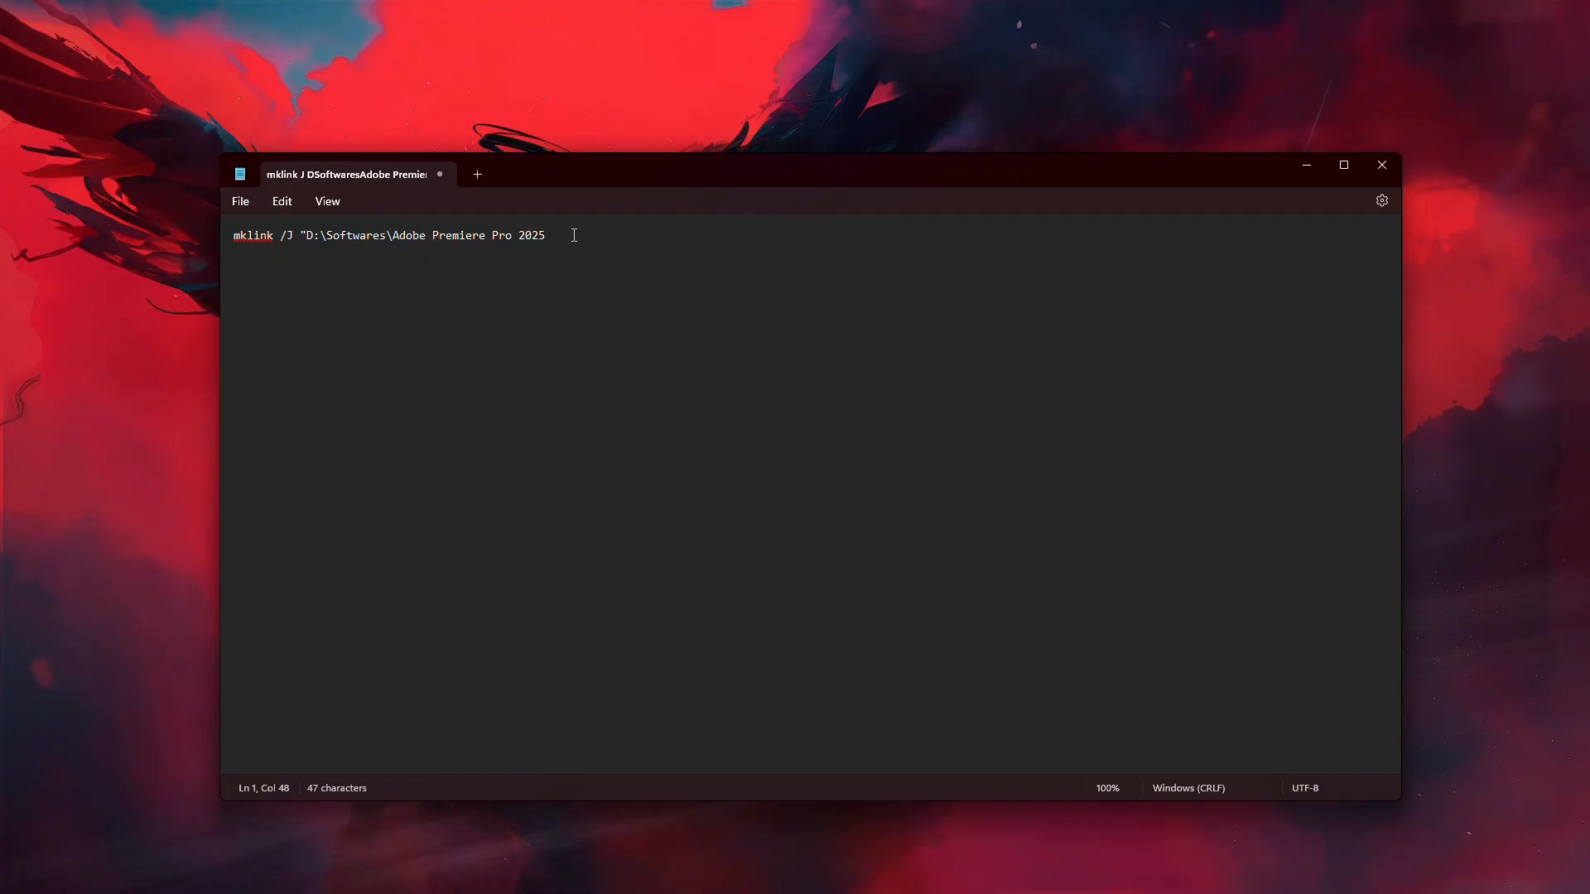
text(")
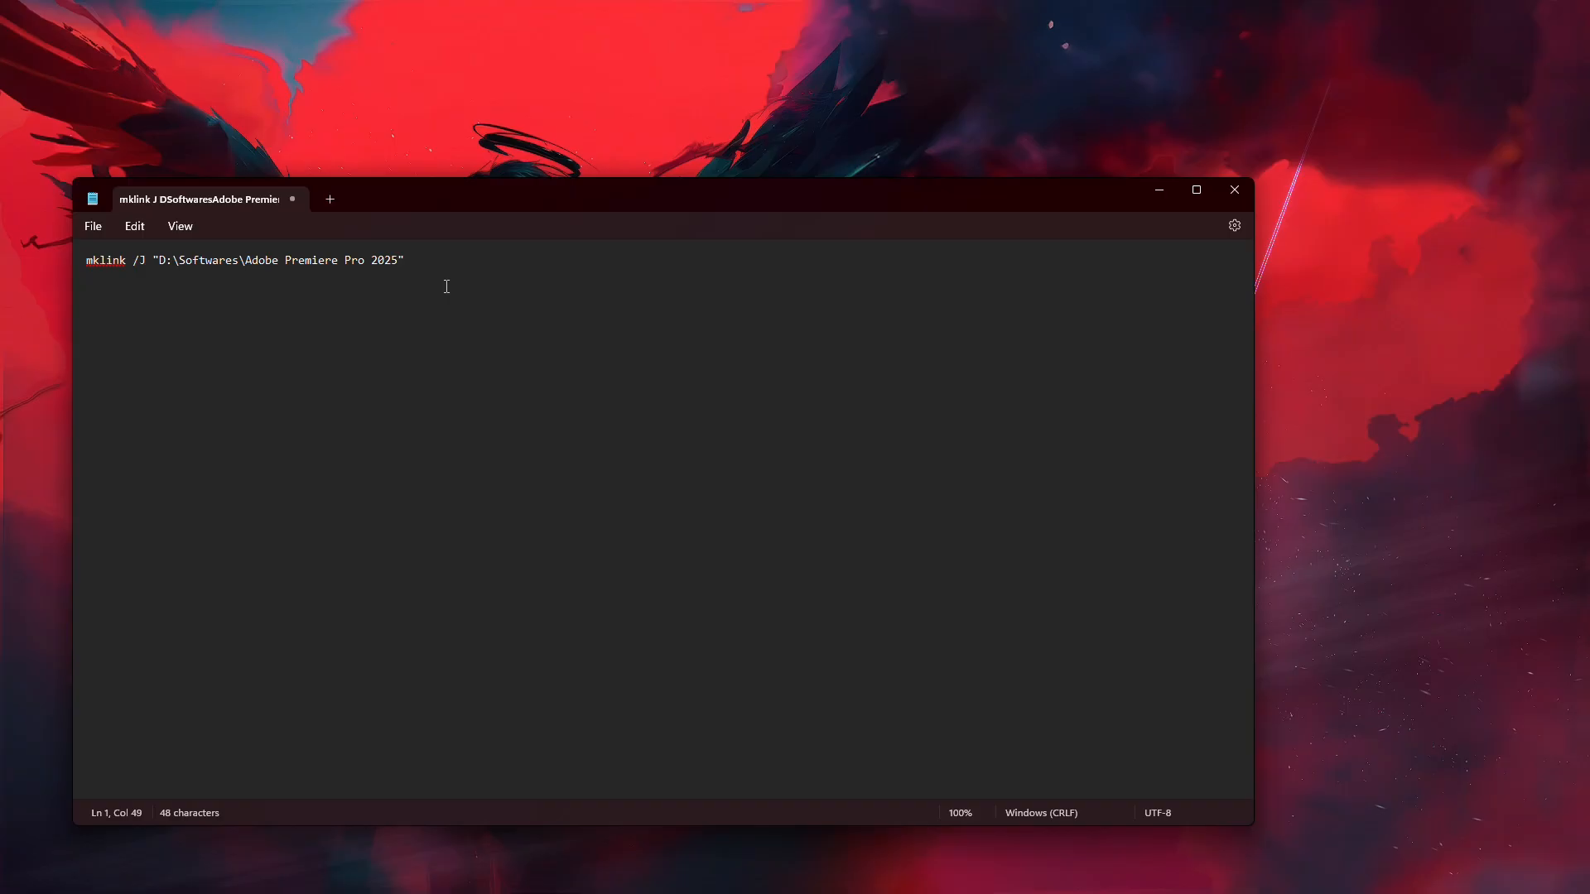
mouse_move(404, 274)
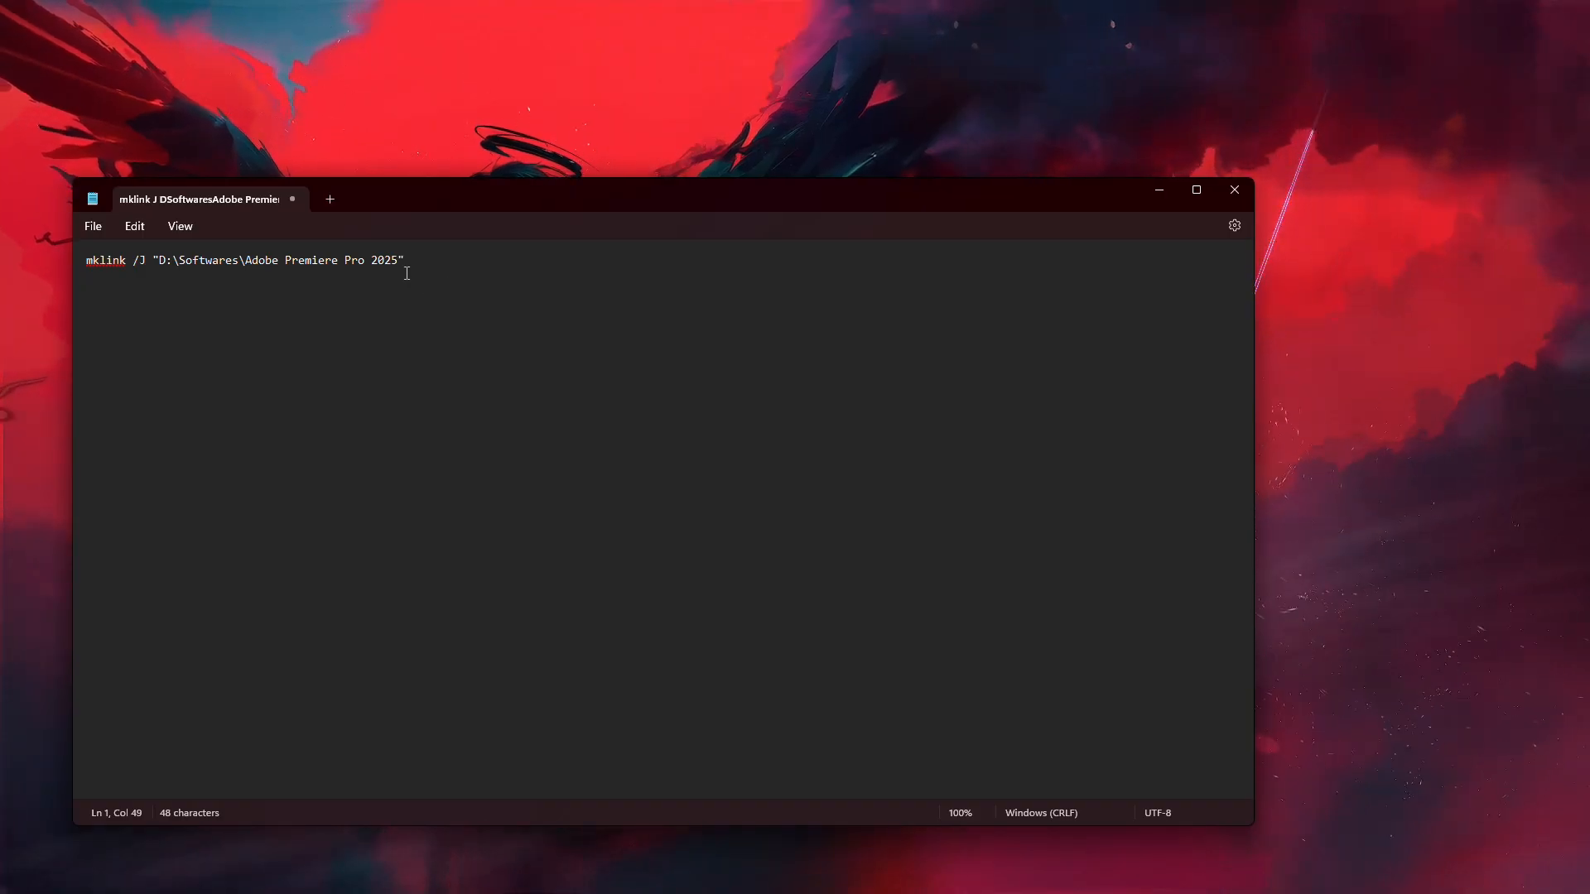
- Insert 'CC' before 2025 in the first path, then select the whole junction command
click(371, 259)
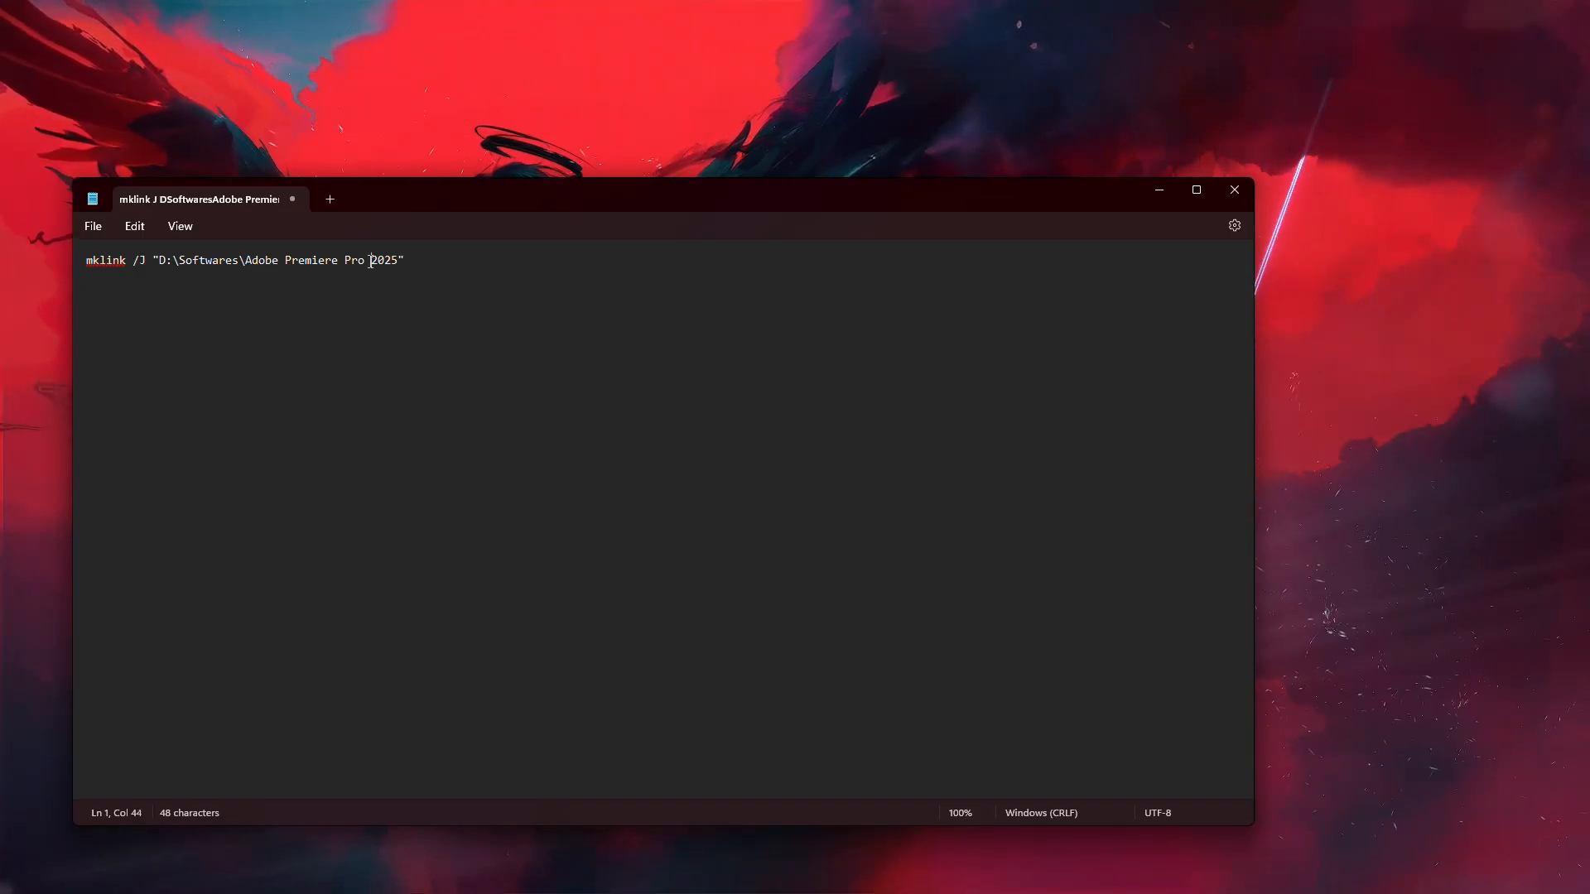
text(CC)
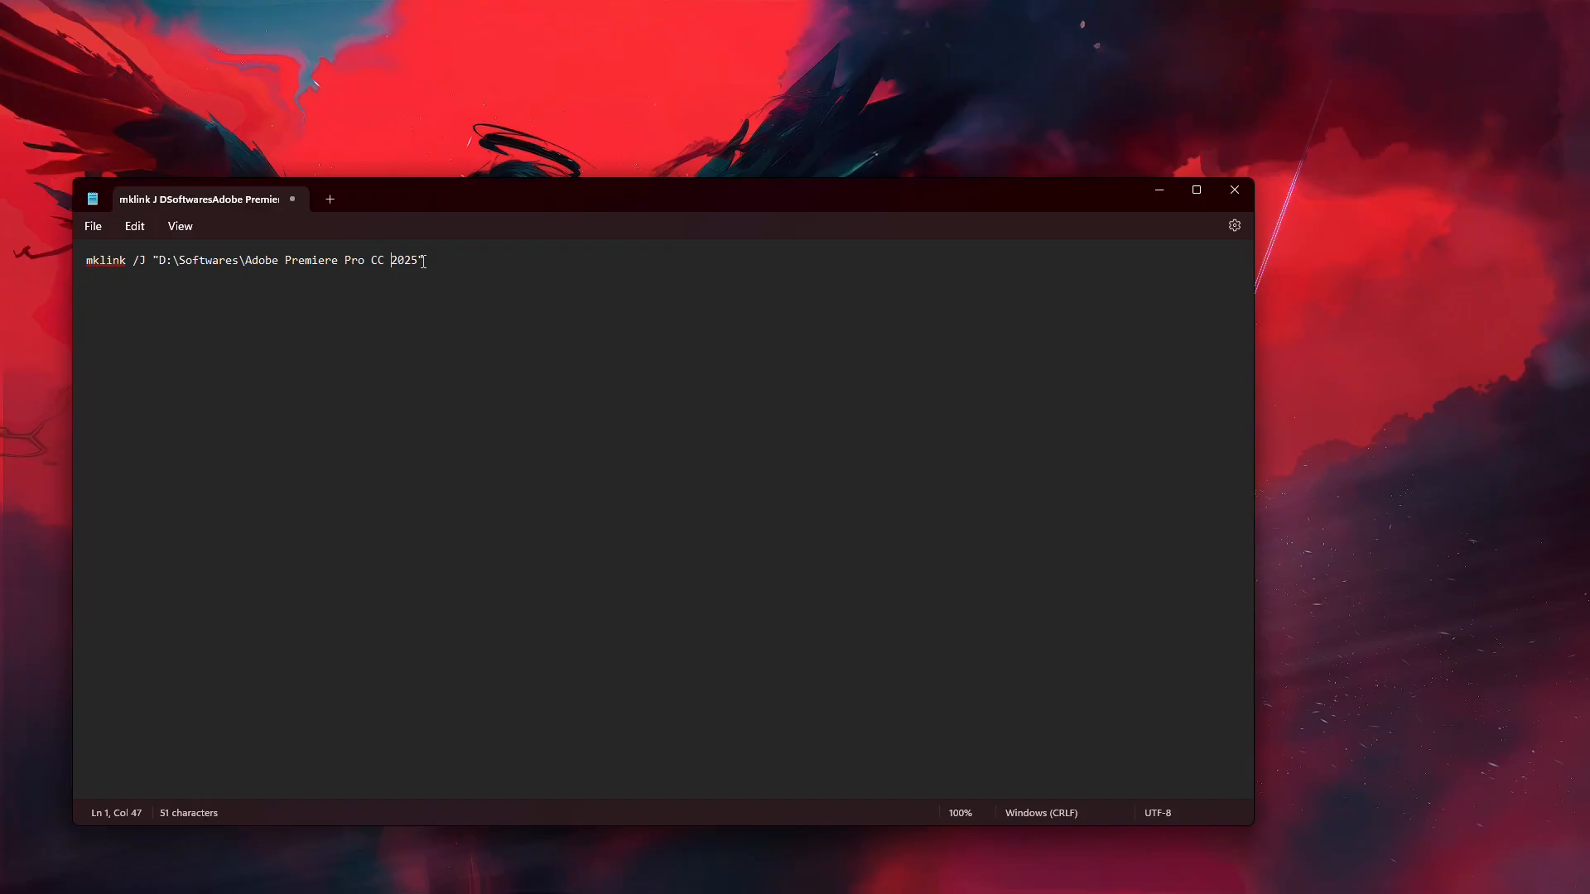
double_click(403, 261)
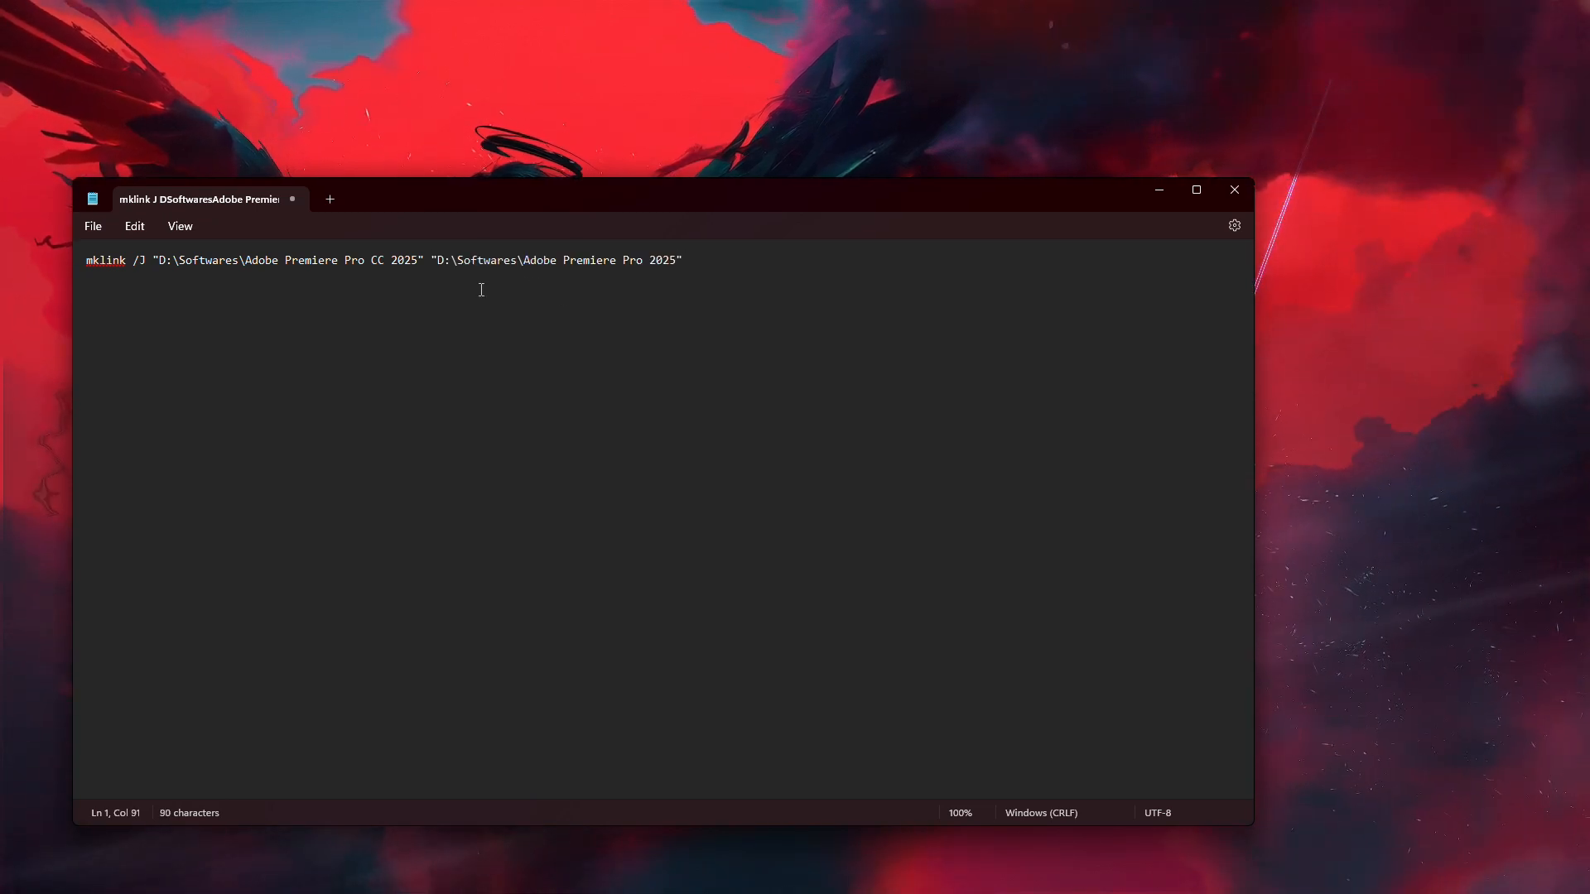
mouse_move(657, 278)
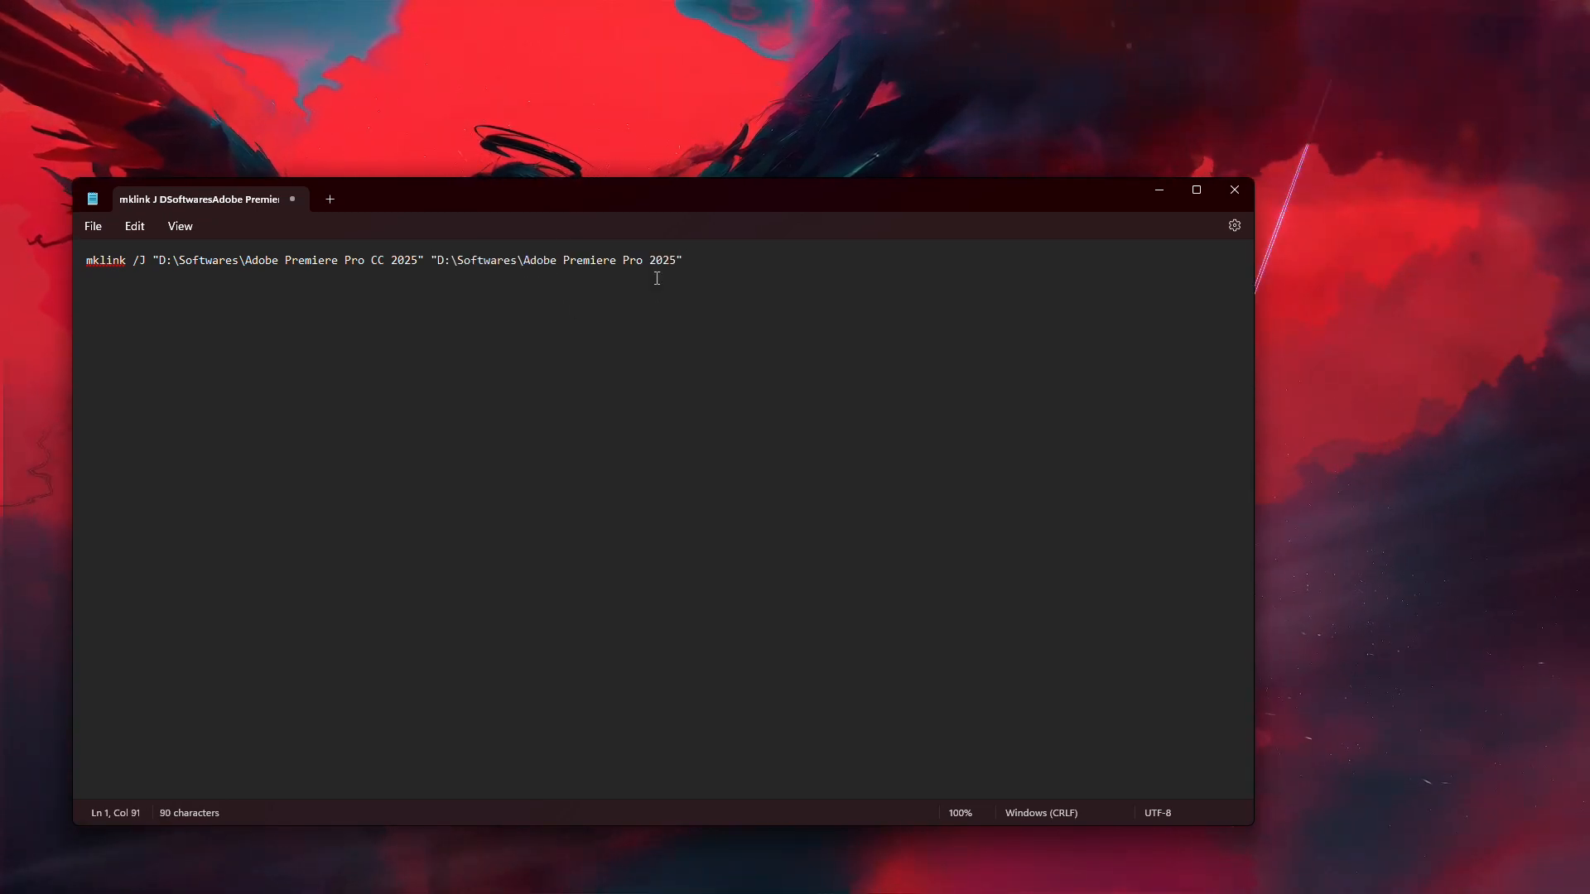
key(ctrl+a)
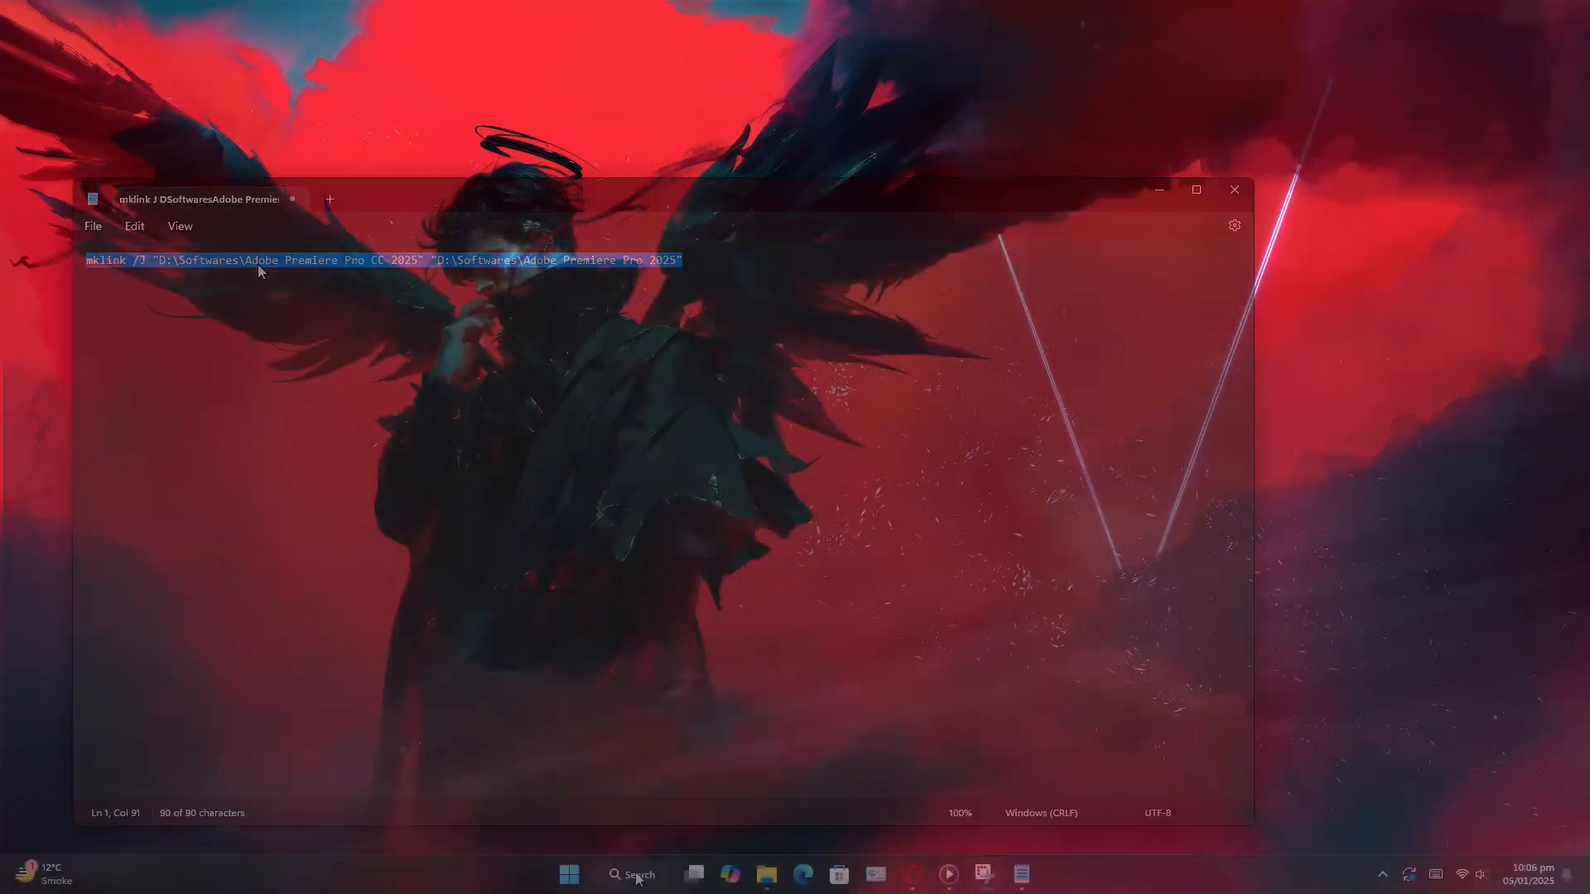
- Run Command Prompt as administrator from Windows search
click(632, 874)
text(cmd)
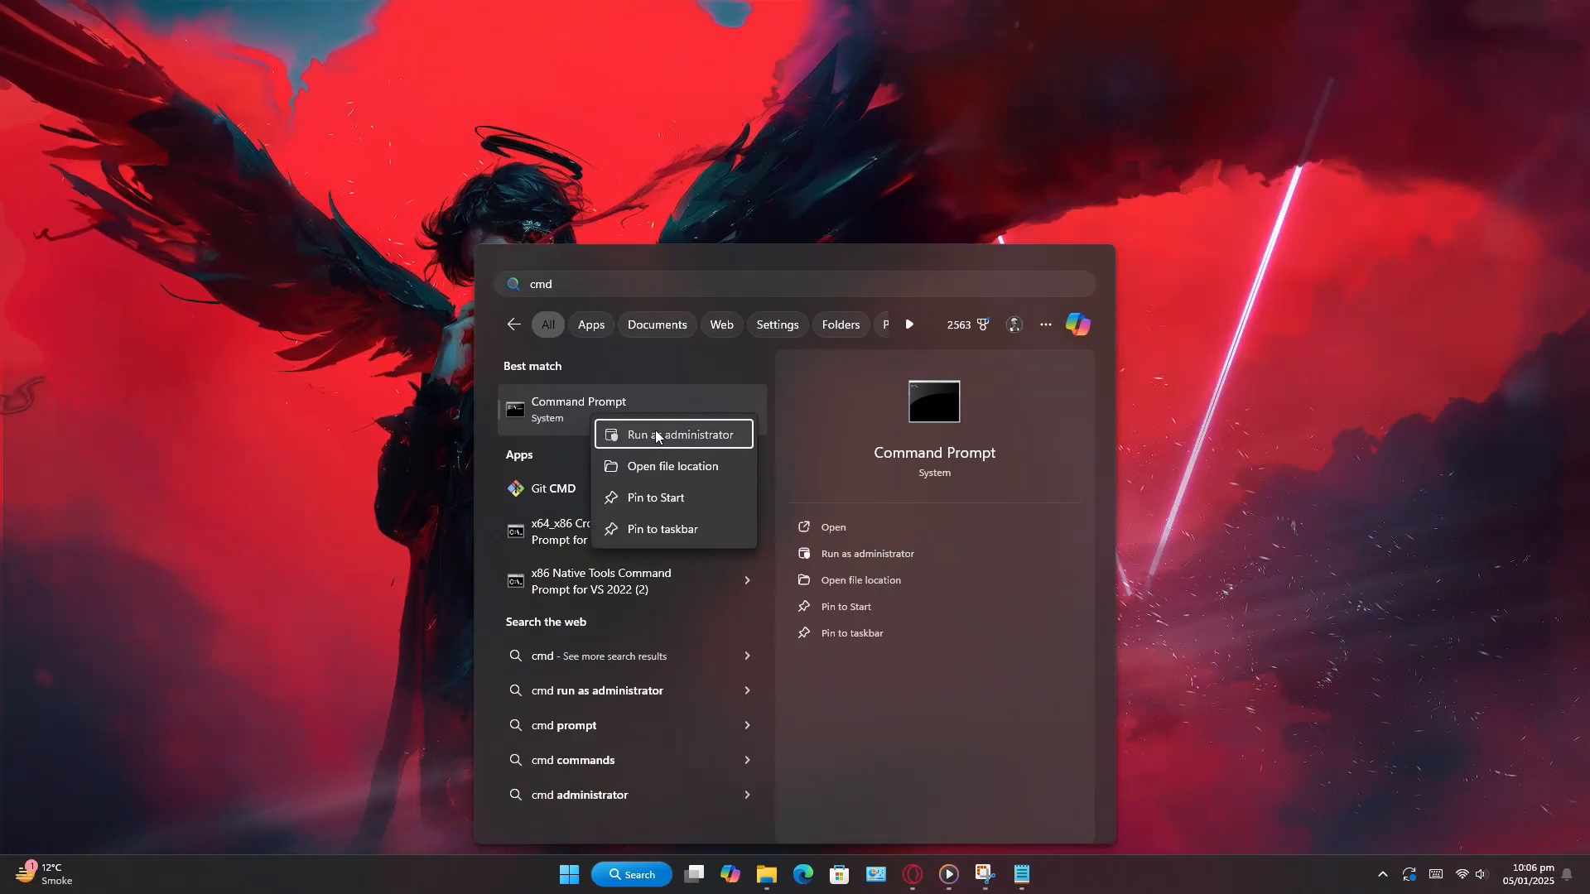
click(671, 434)
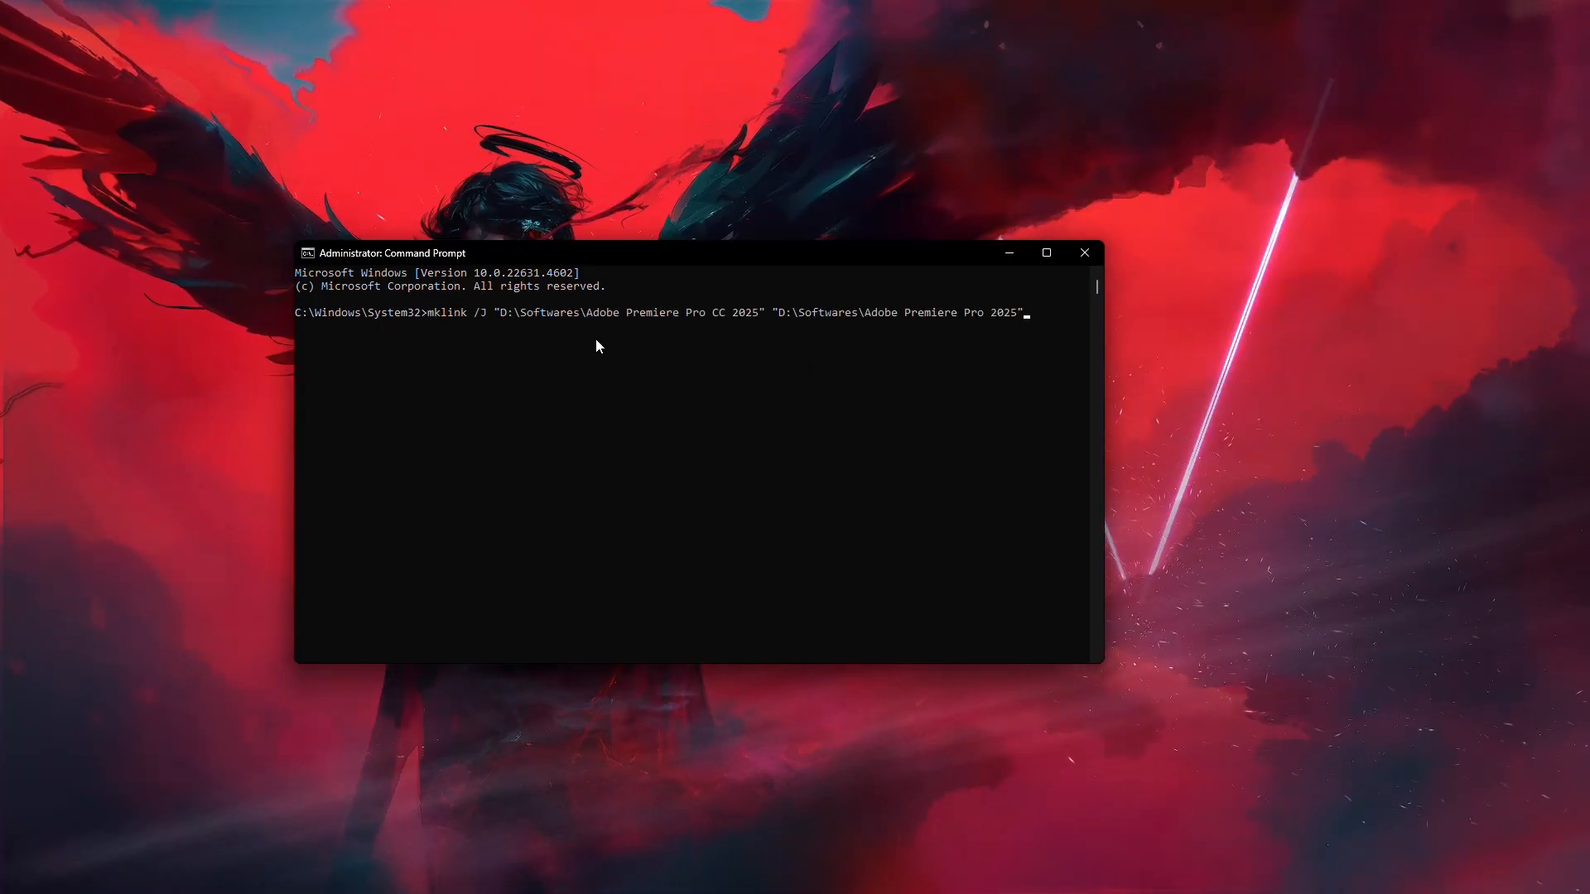
mouse_move(953, 369)
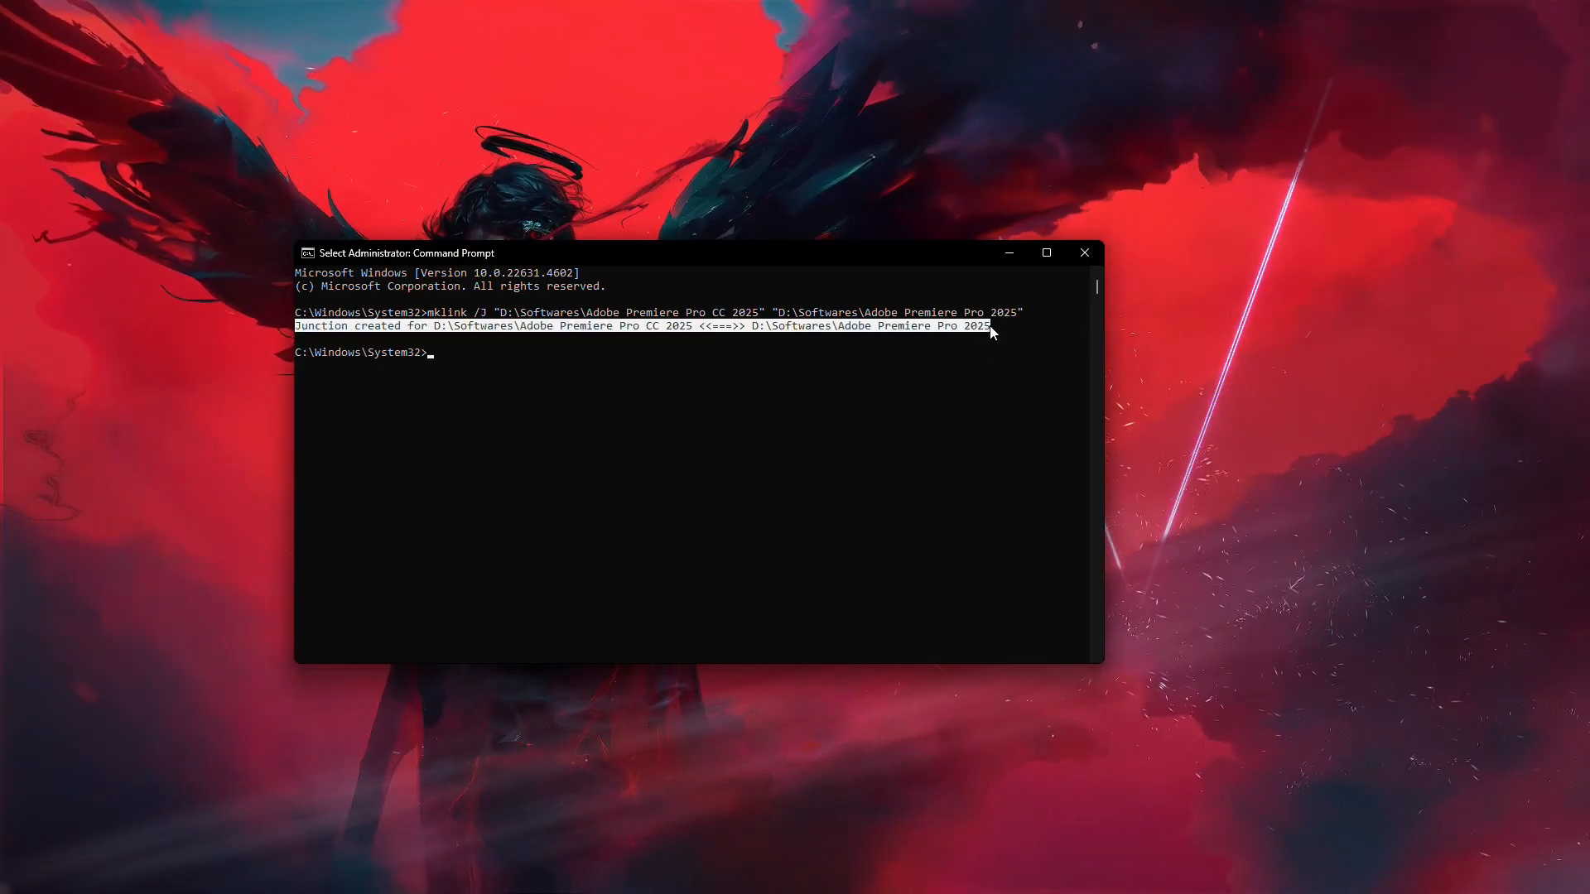
mouse_move(306, 342)
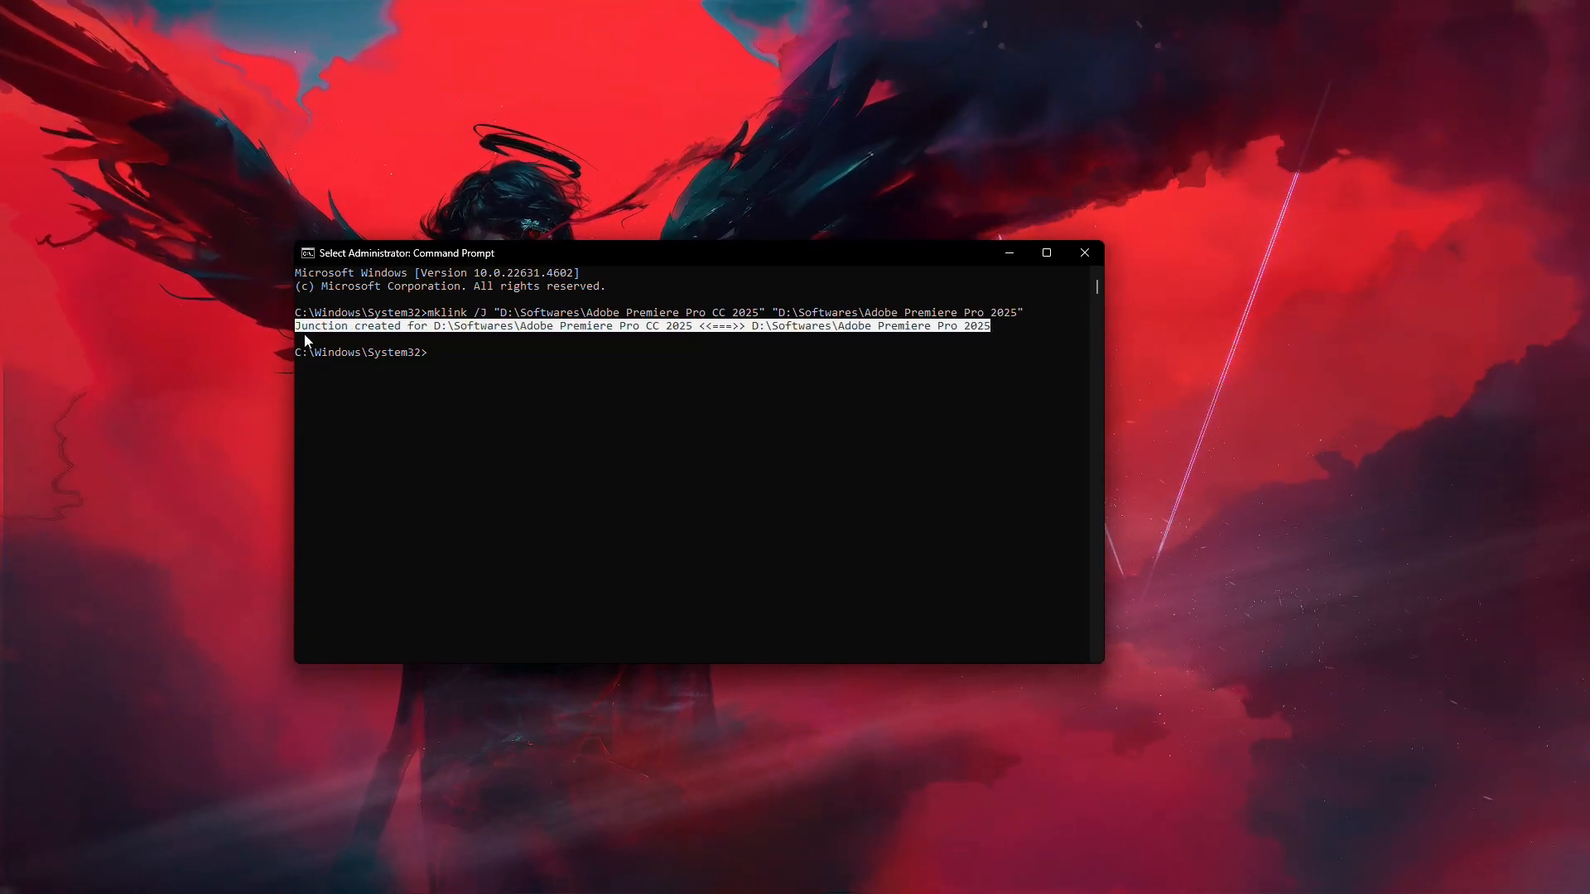